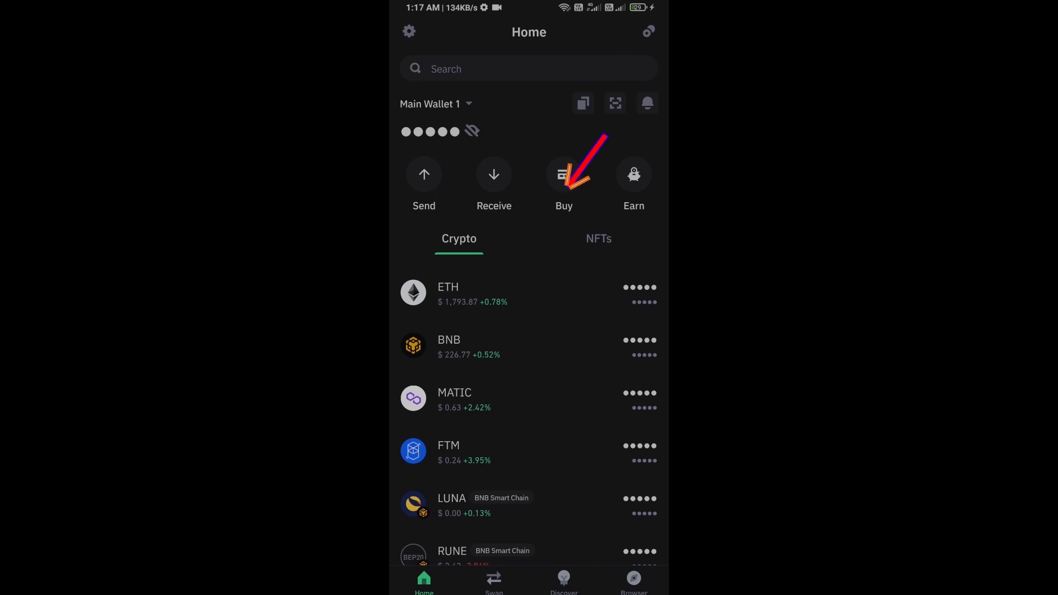
Step: Check the ETH purchase screen and amount, then return to the wallet home
left_click(564, 174)
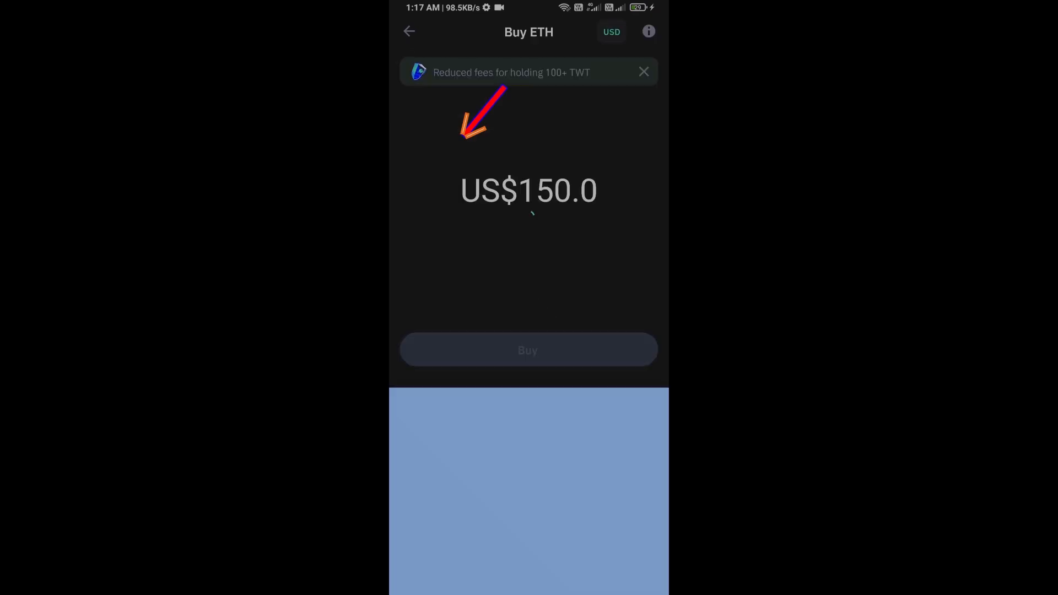
left_click(528, 190)
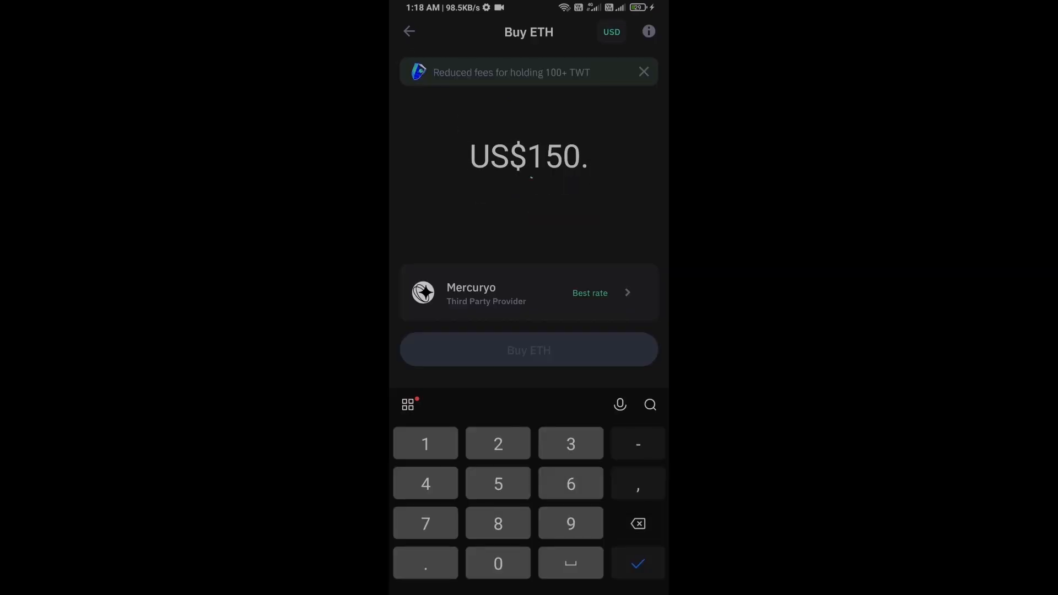
left_click(636, 524)
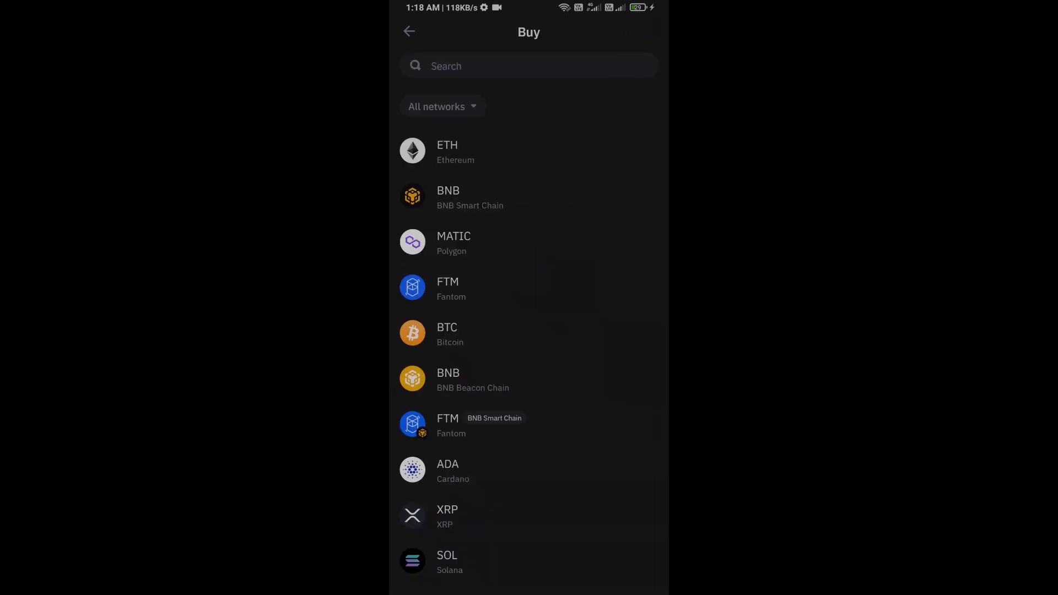
left_click(409, 31)
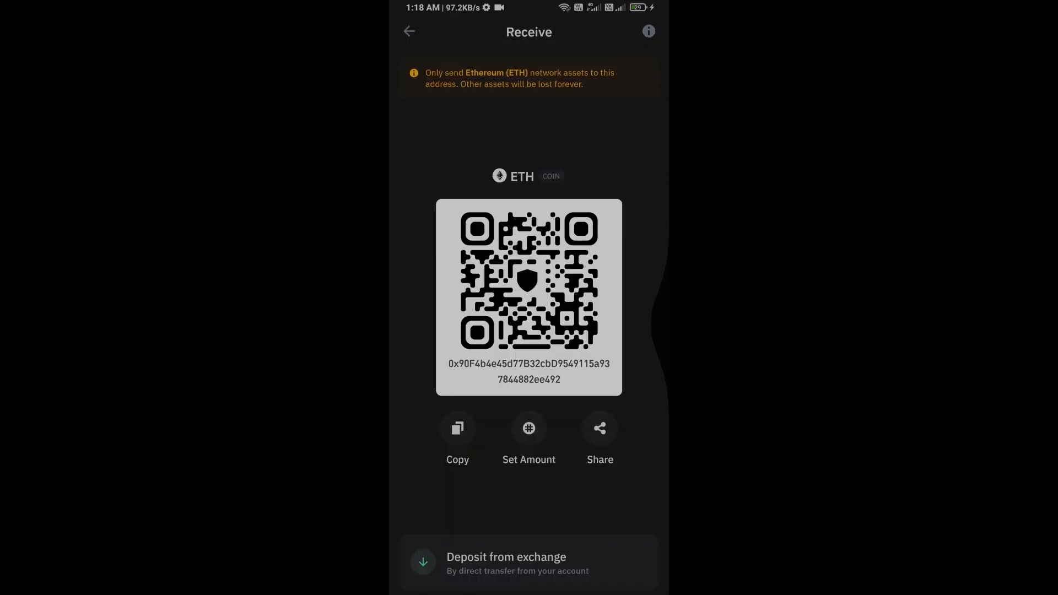
left_click(409, 31)
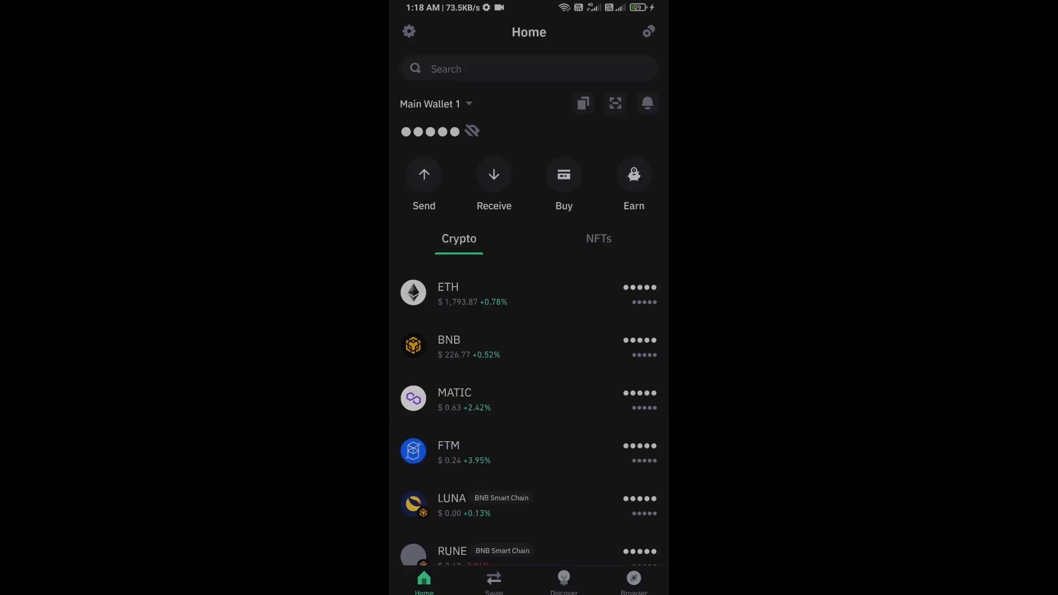
Step: Open Uniswap Exchange from the dApp browser's Popular list
left_click(632, 581)
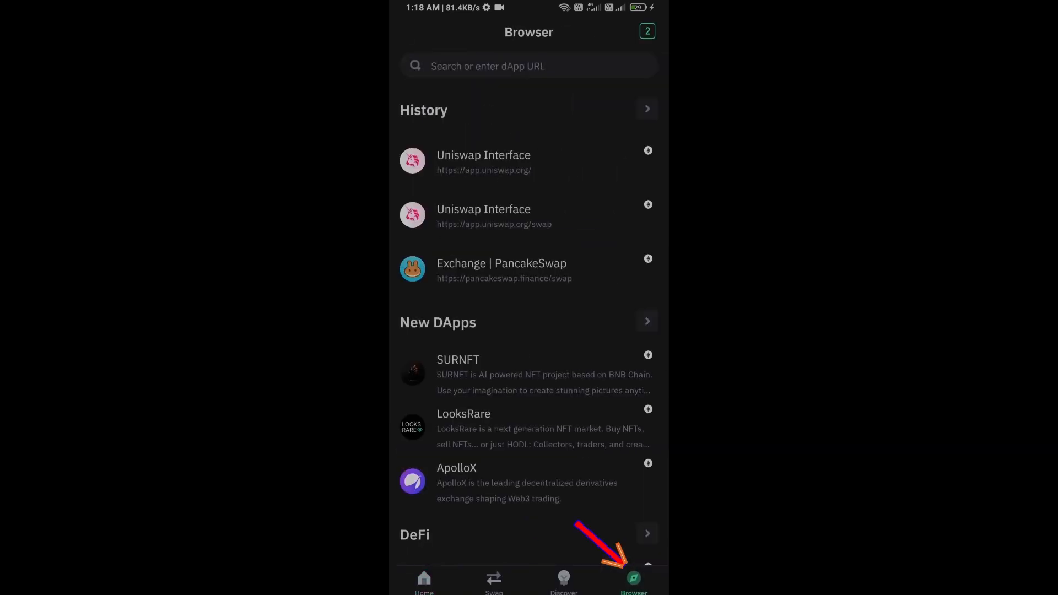
scroll("down", 3)
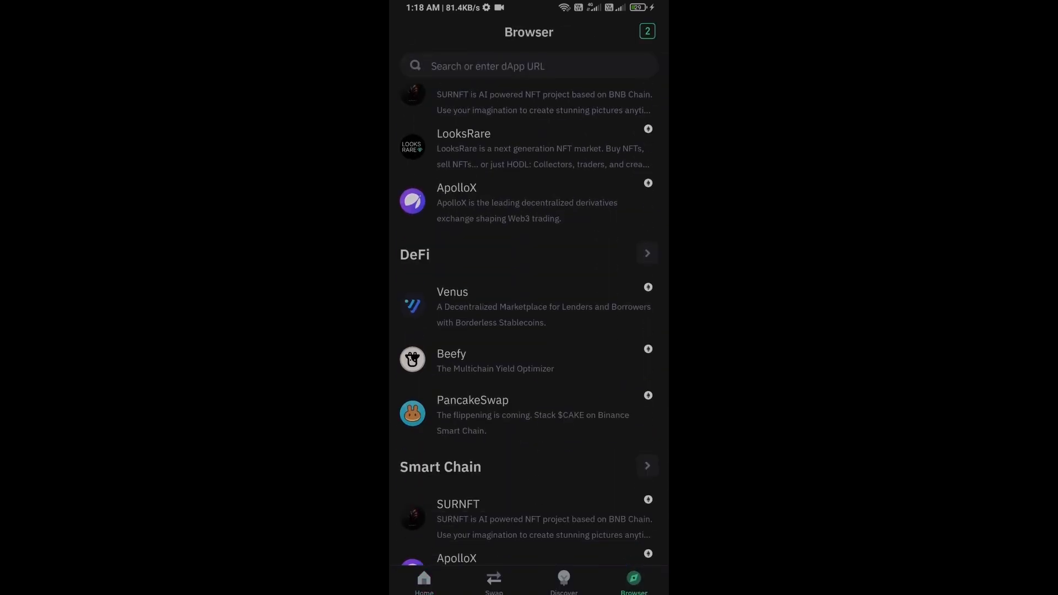
scroll("up", 3)
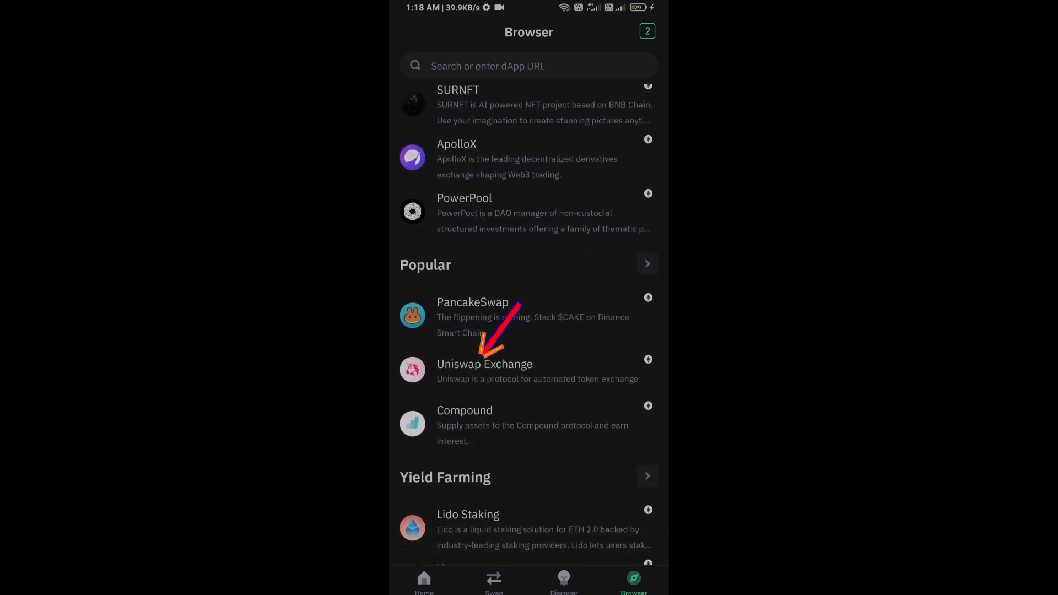
left_click(484, 371)
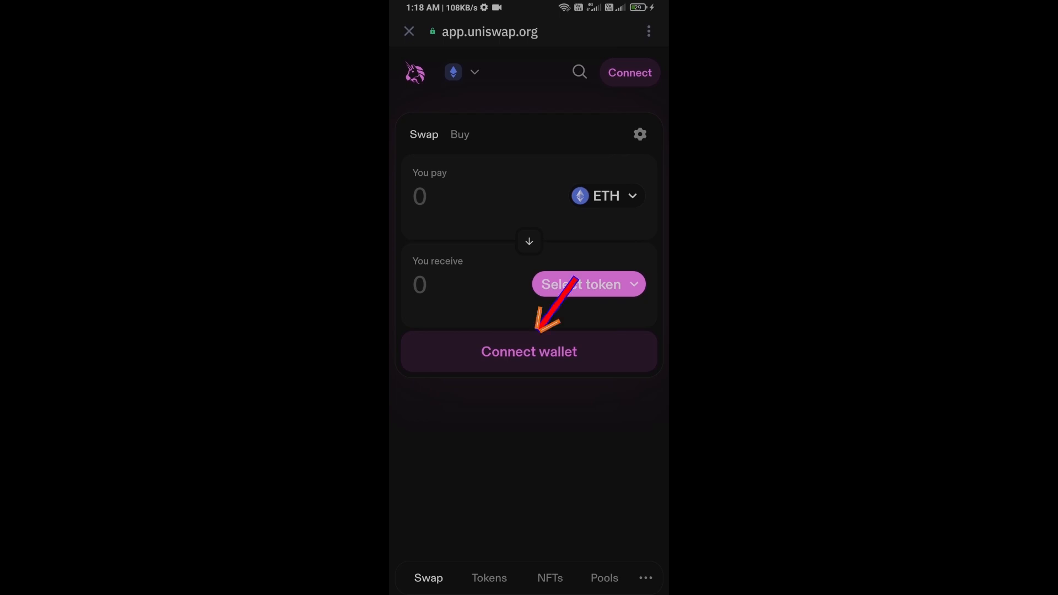
Step: Connect Trust Wallet to Uniswap so the swap form shows the 0.005 ETH balance
left_click(528, 351)
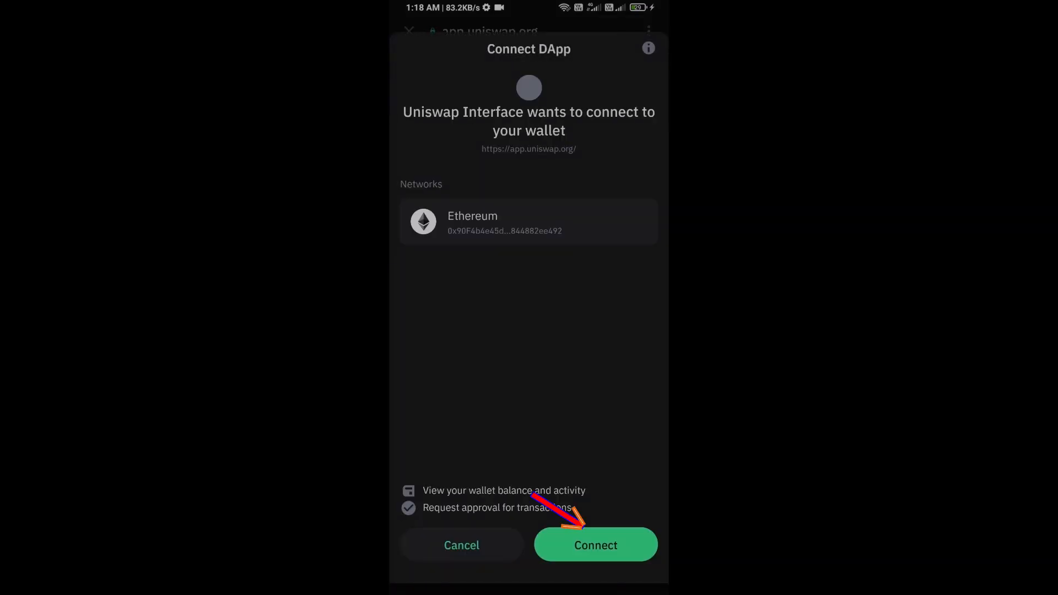
left_click(596, 545)
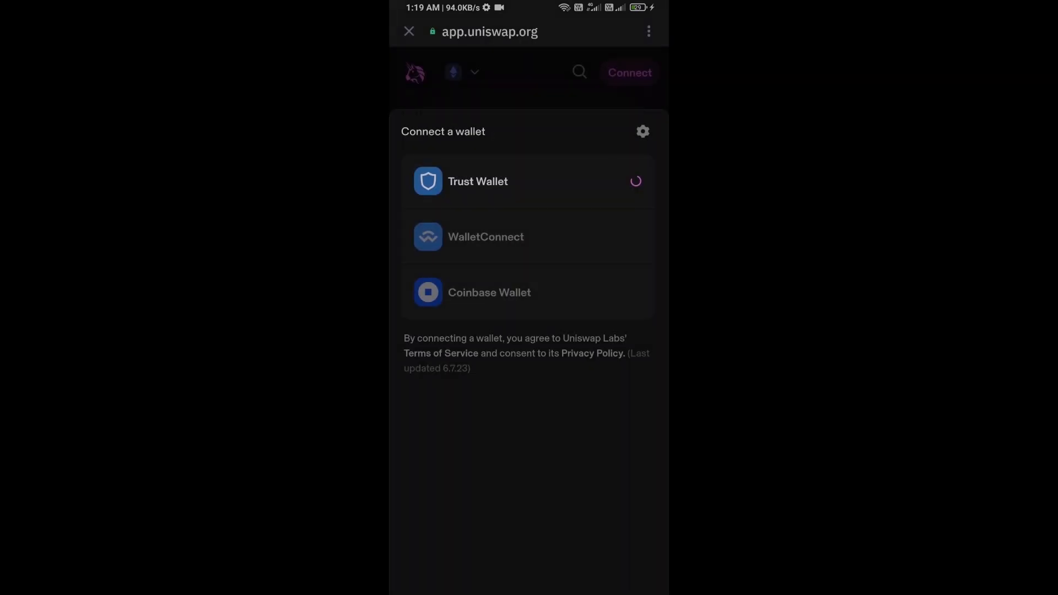
left_click(478, 180)
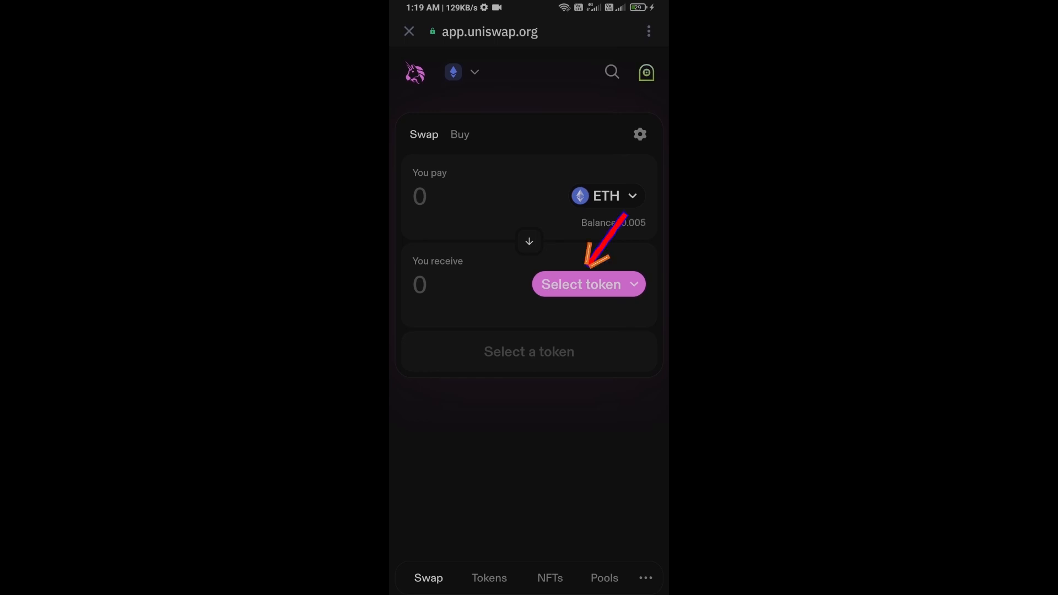
Step: Open Uniswap's receive-token picker and copy GOU's Ethereum contract address from CoinMarketCap
left_click(578, 284)
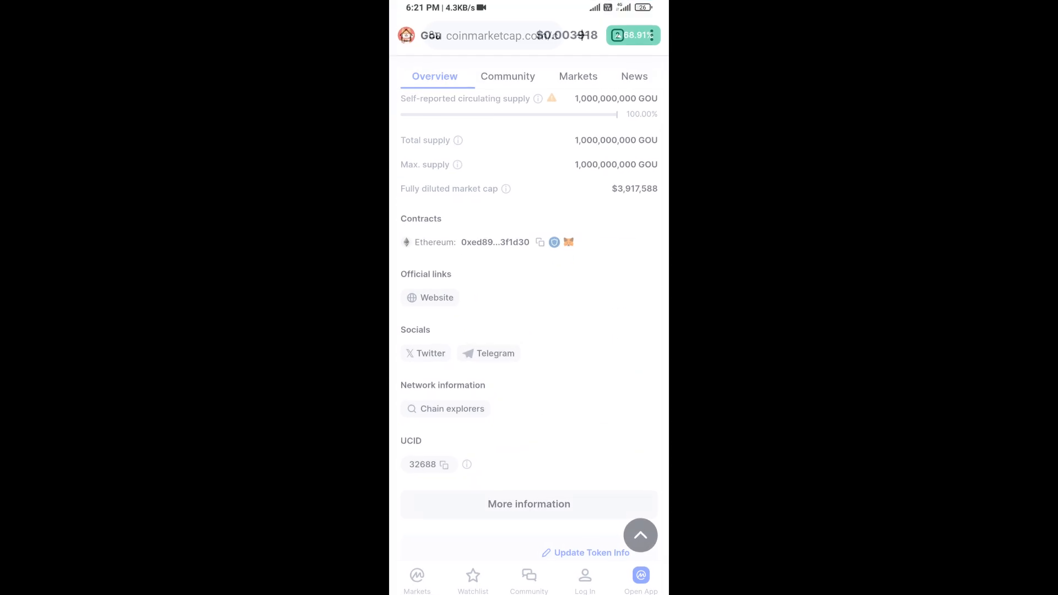
left_click(540, 242)
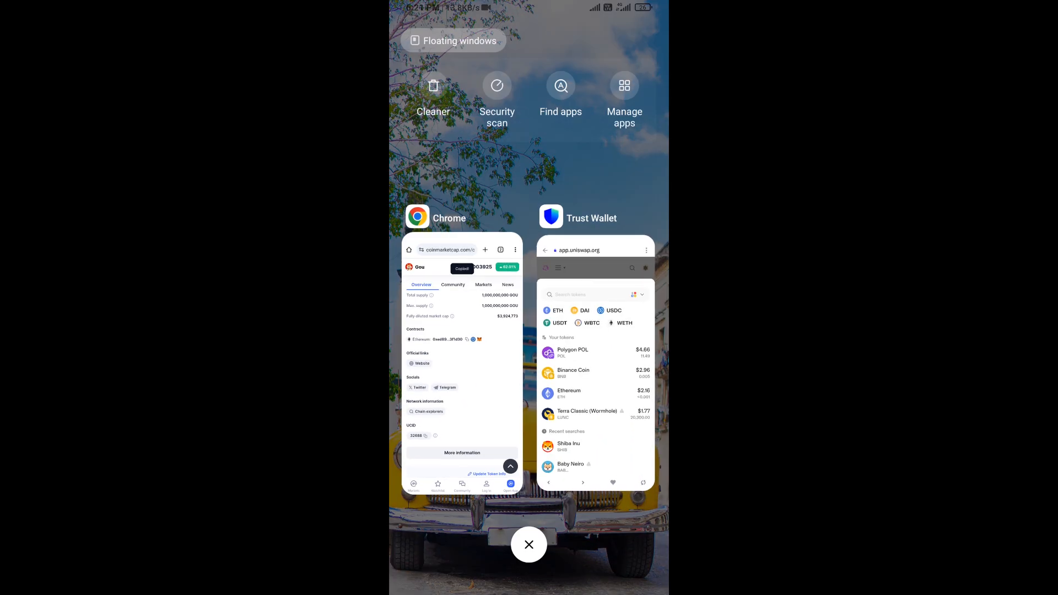
Step: Back in Uniswap, pick GOU by its pasted contract address and accept the low-trading warning
left_click(595, 365)
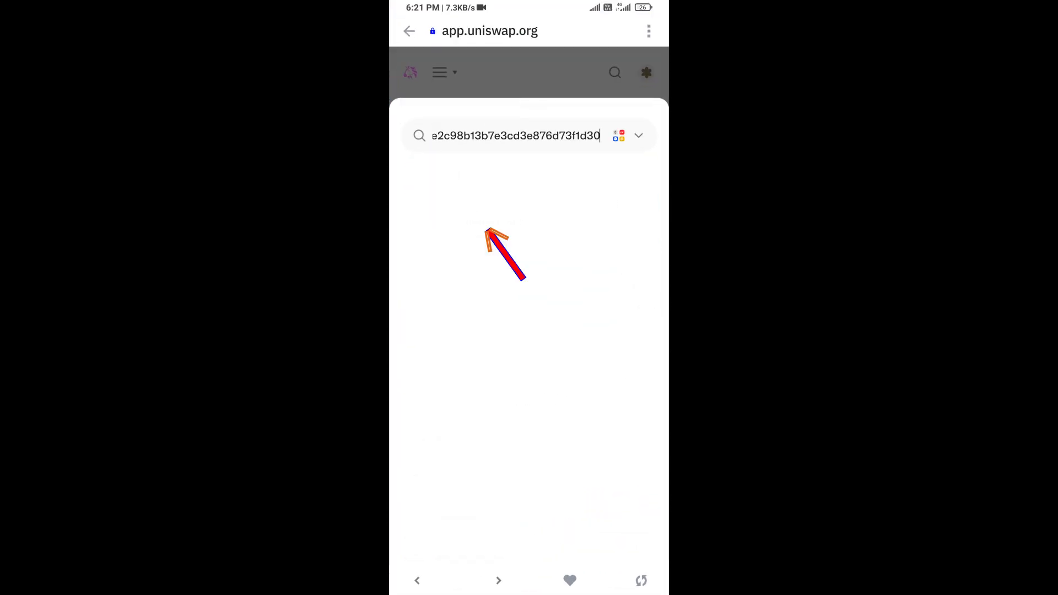
left_click(529, 214)
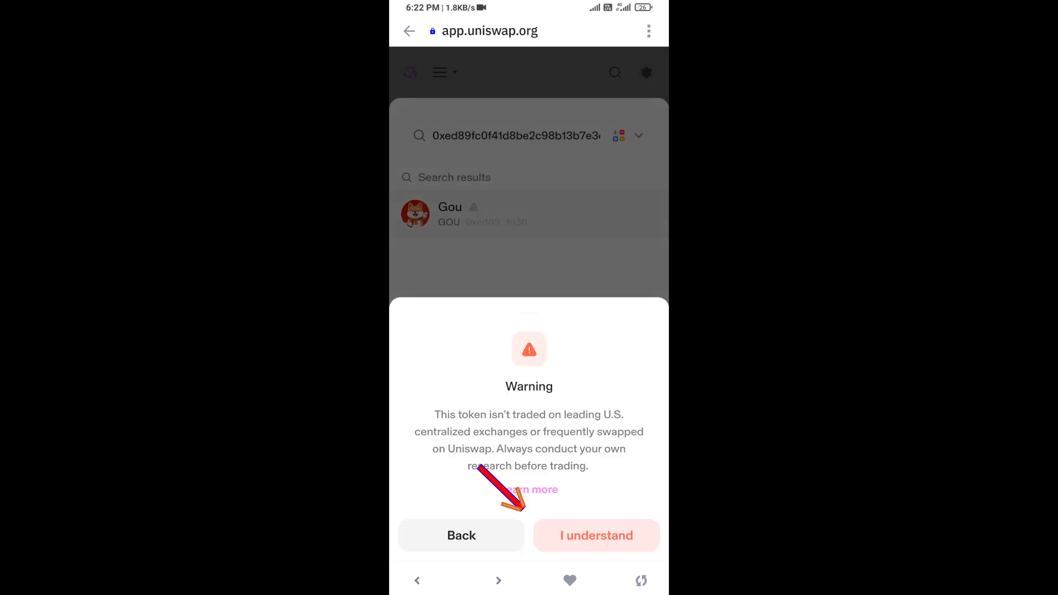
left_click(596, 536)
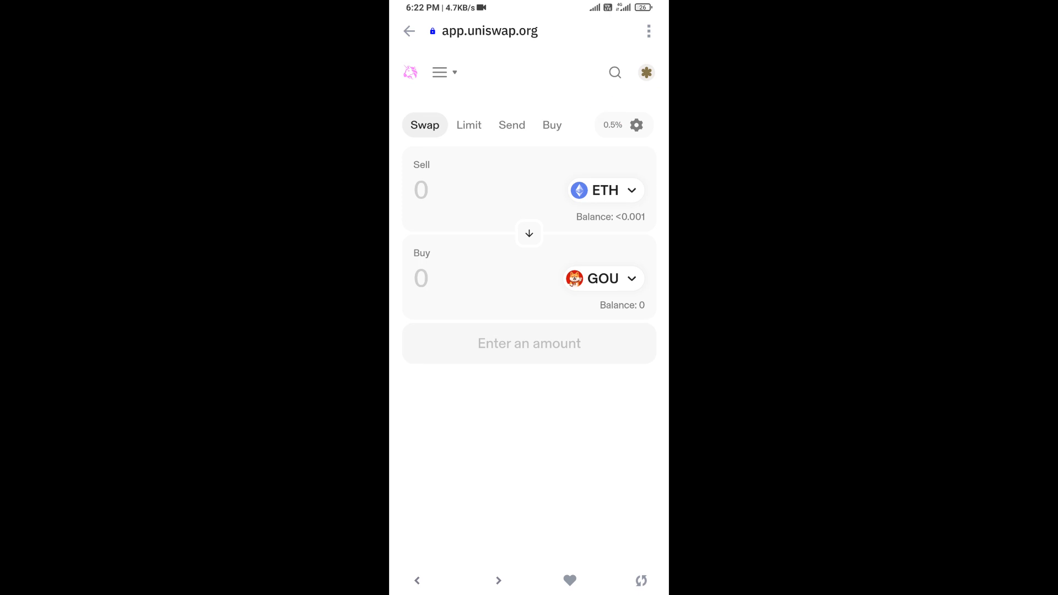
left_click(635, 124)
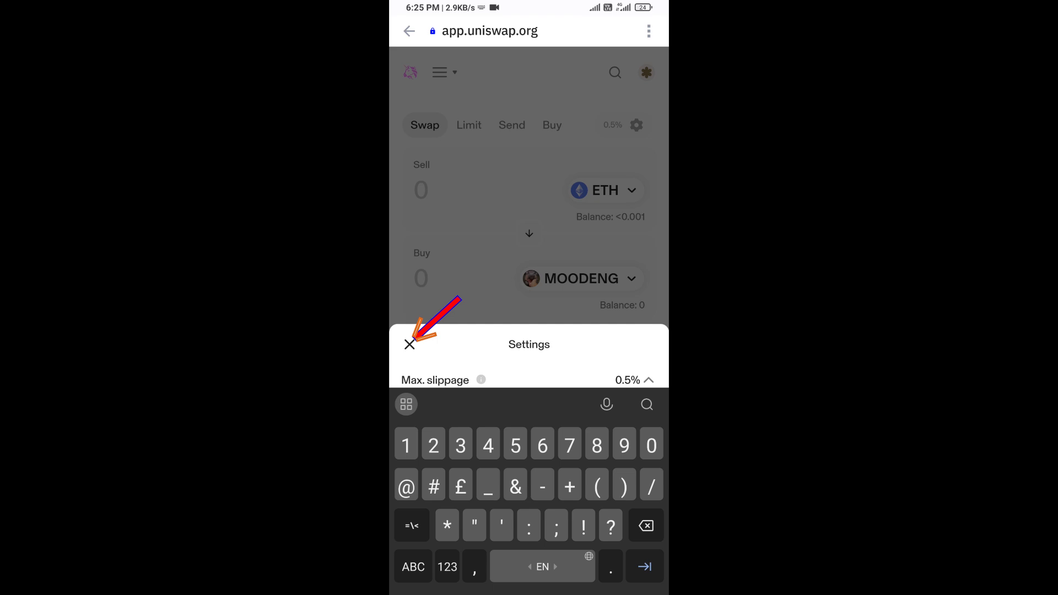
Step: Set the buy amount to 0.00005 GOU and review the ETH-to-GOU swap
left_click(409, 344)
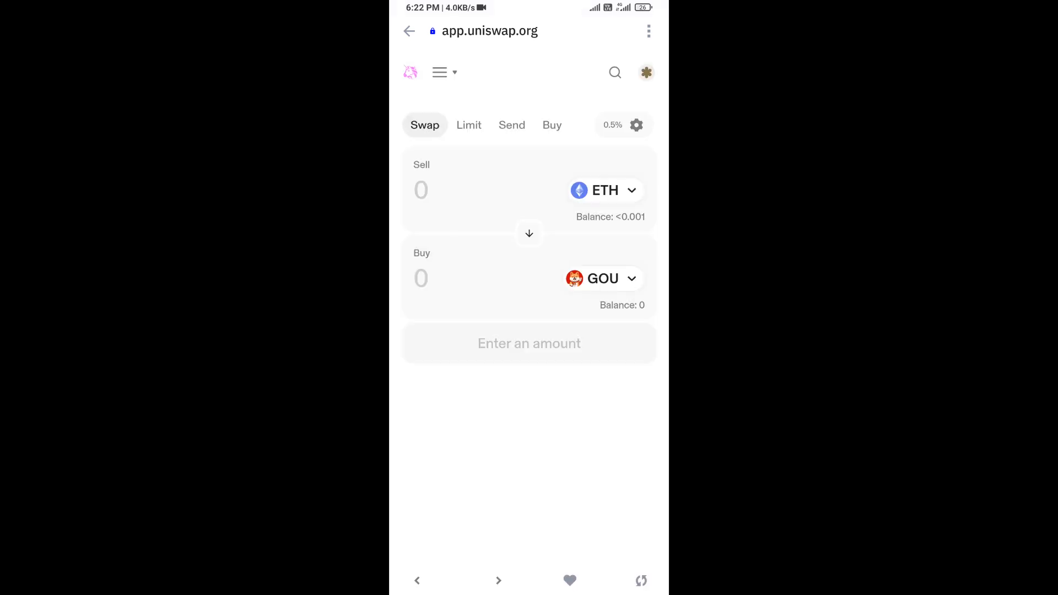
left_click(430, 278)
type("0.00005")
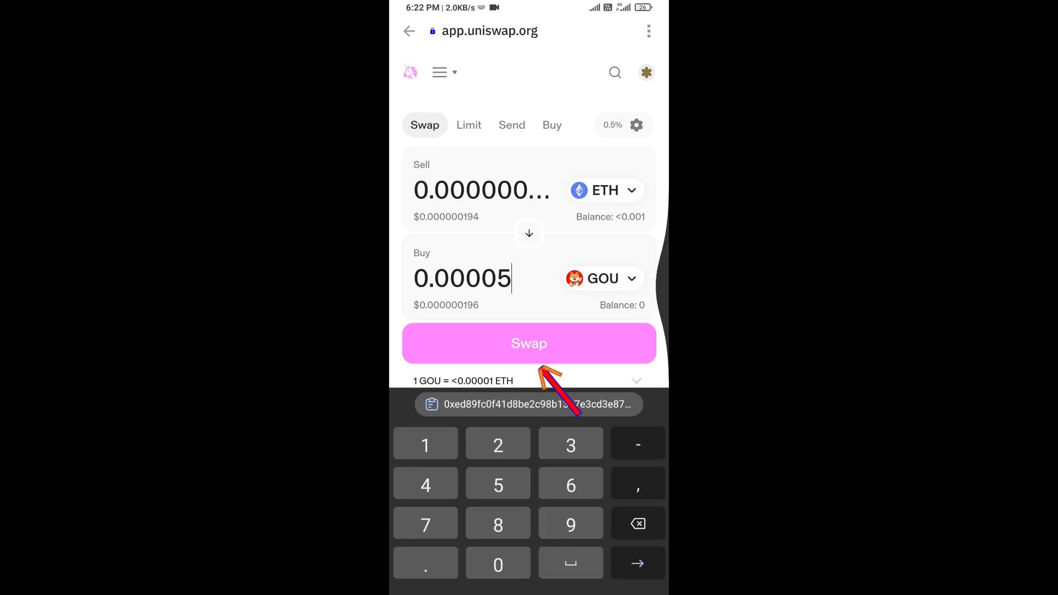
left_click(529, 343)
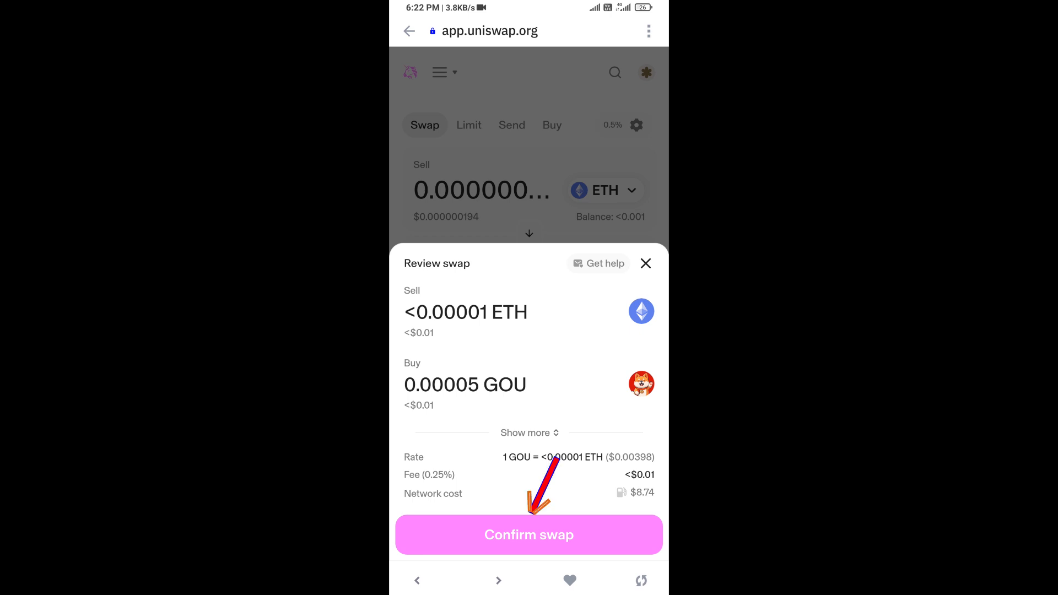
Step: Confirm the swap and approve the 0.001 ETH contract call in the wallet
left_click(529, 535)
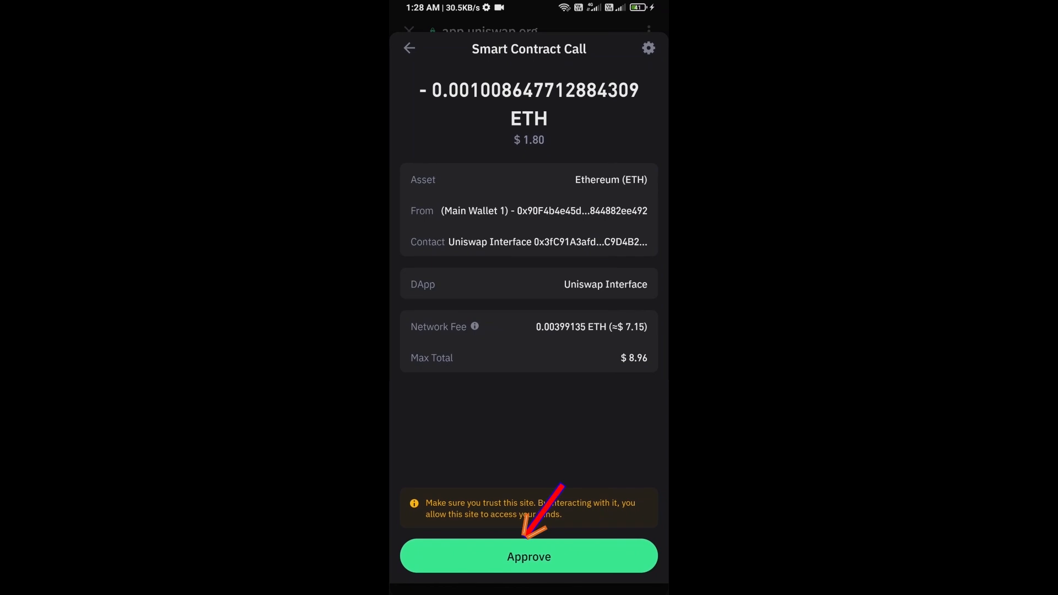
left_click(528, 556)
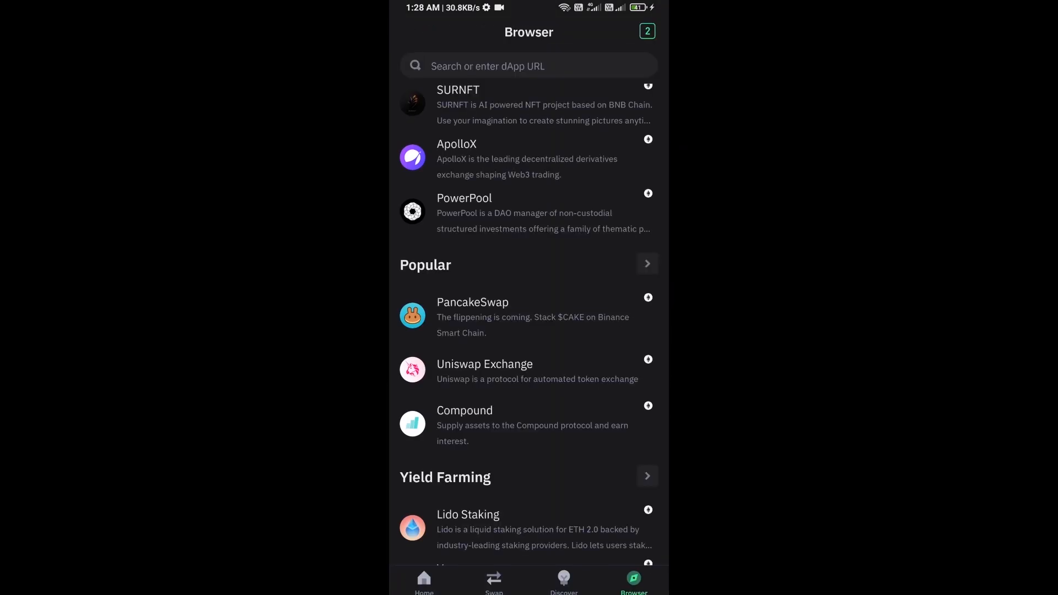
Step: From the wallet home, open Manage crypto to start importing a token
left_click(424, 582)
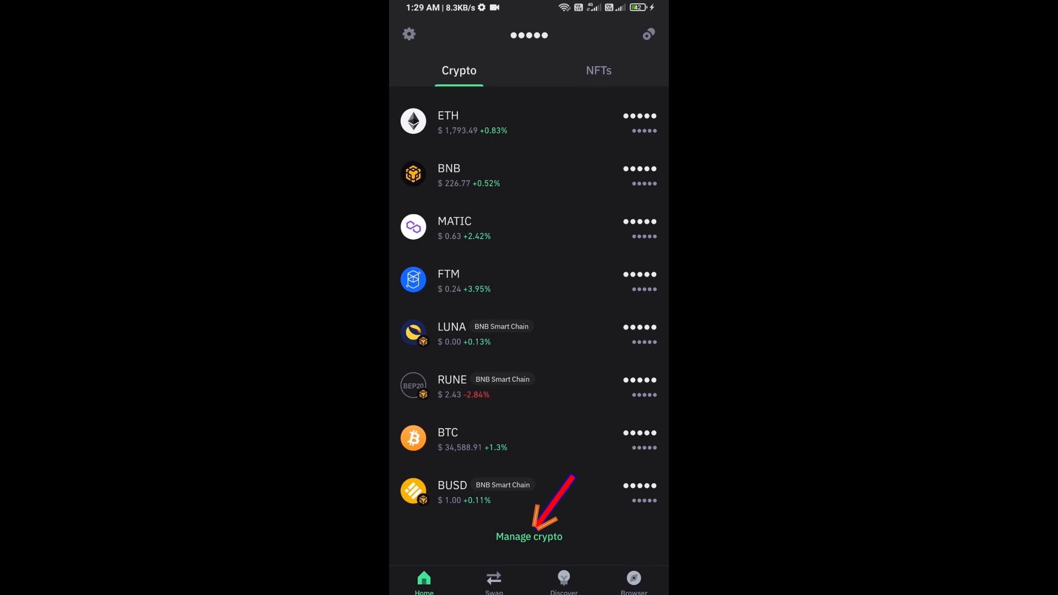
left_click(528, 537)
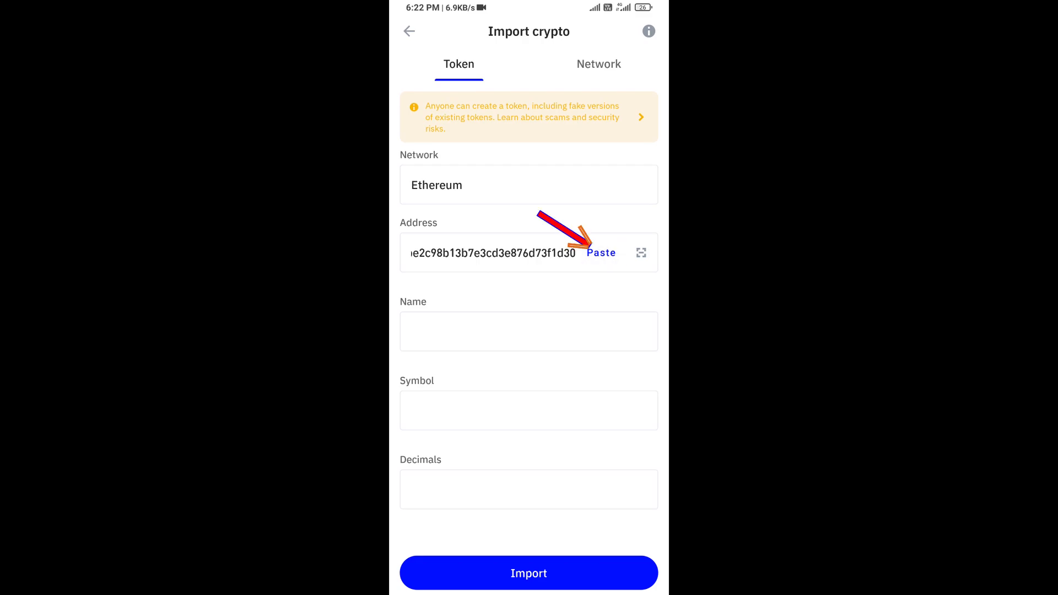
Step: Paste GOU's contract address, import it on Ethereum, and return to the crypto list showing GOU at 0
left_click(601, 253)
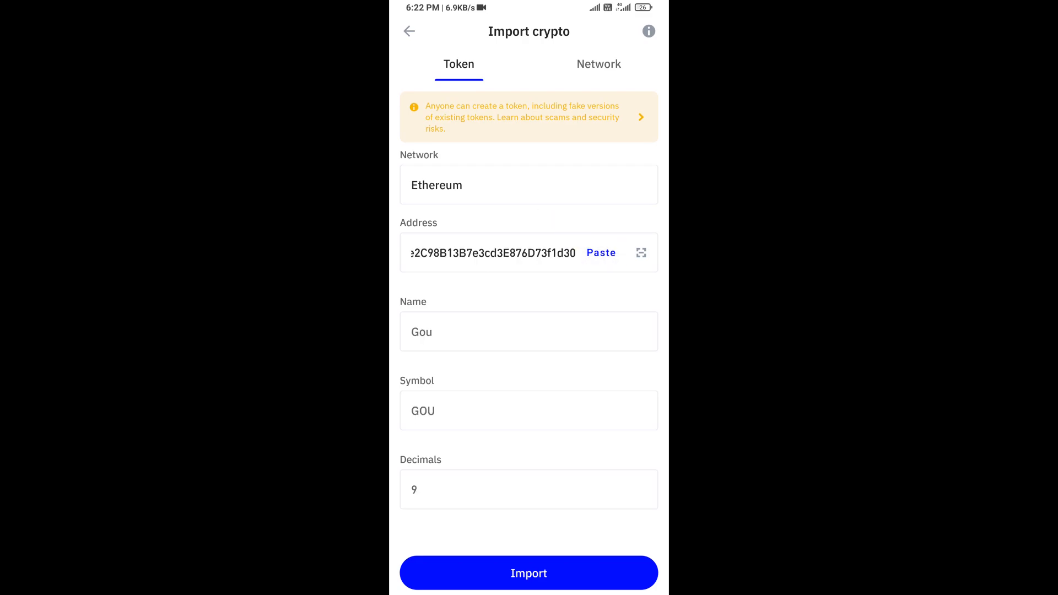
left_click(528, 573)
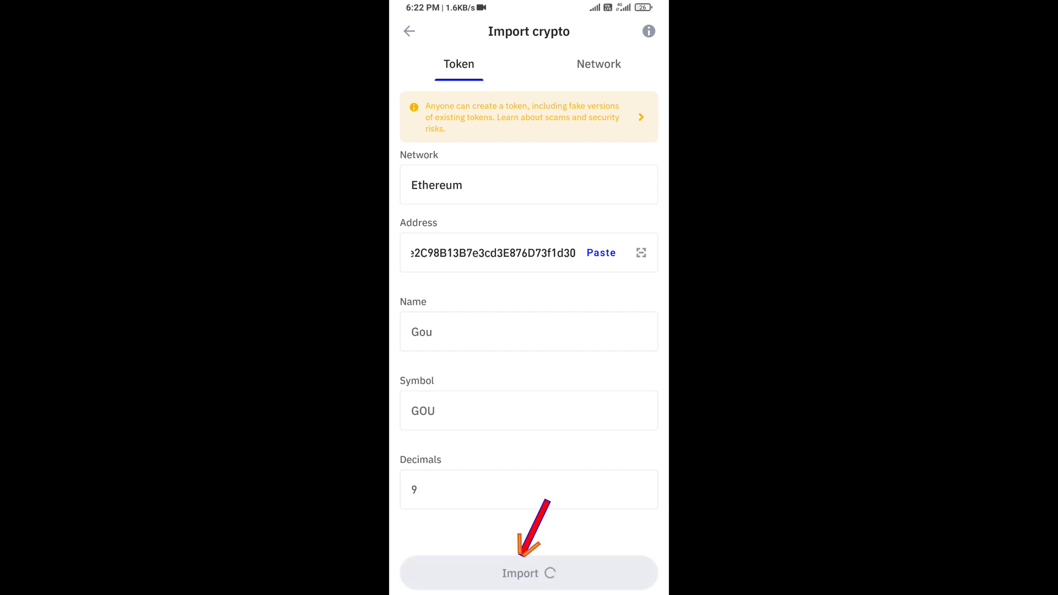
left_click(528, 573)
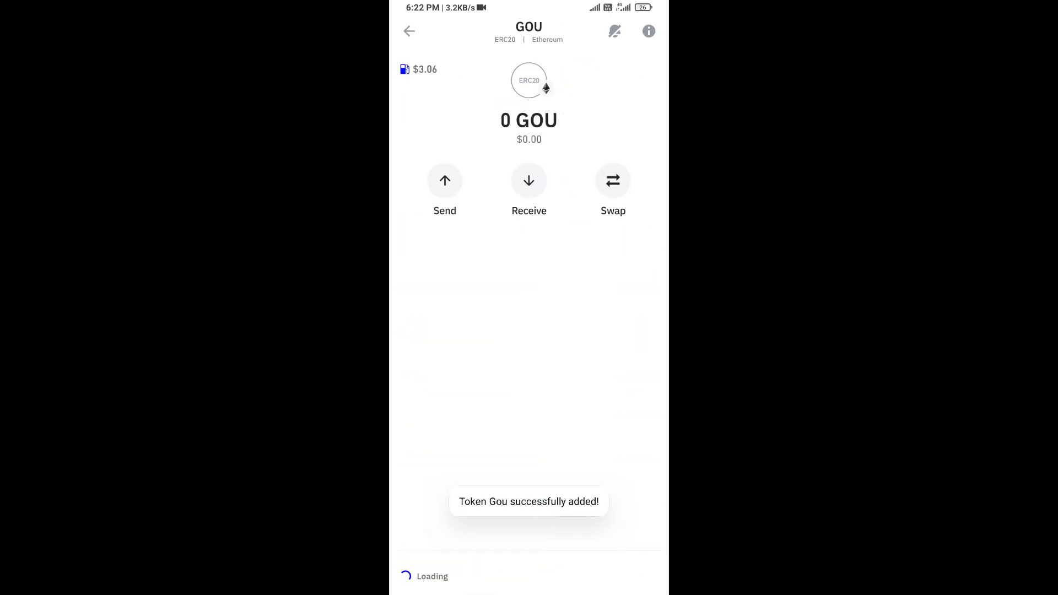
left_click(409, 31)
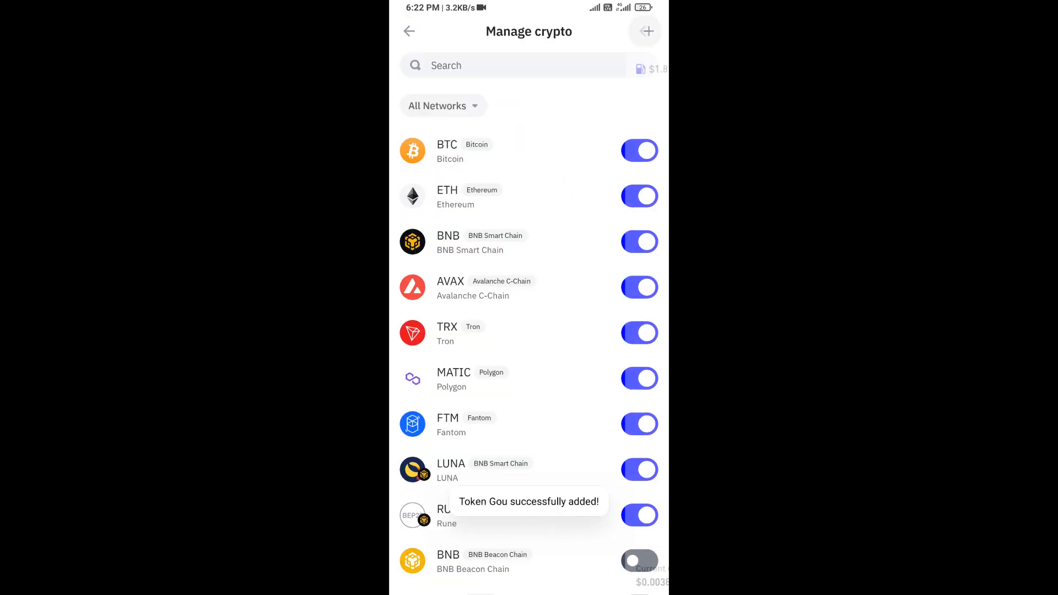
left_click(409, 31)
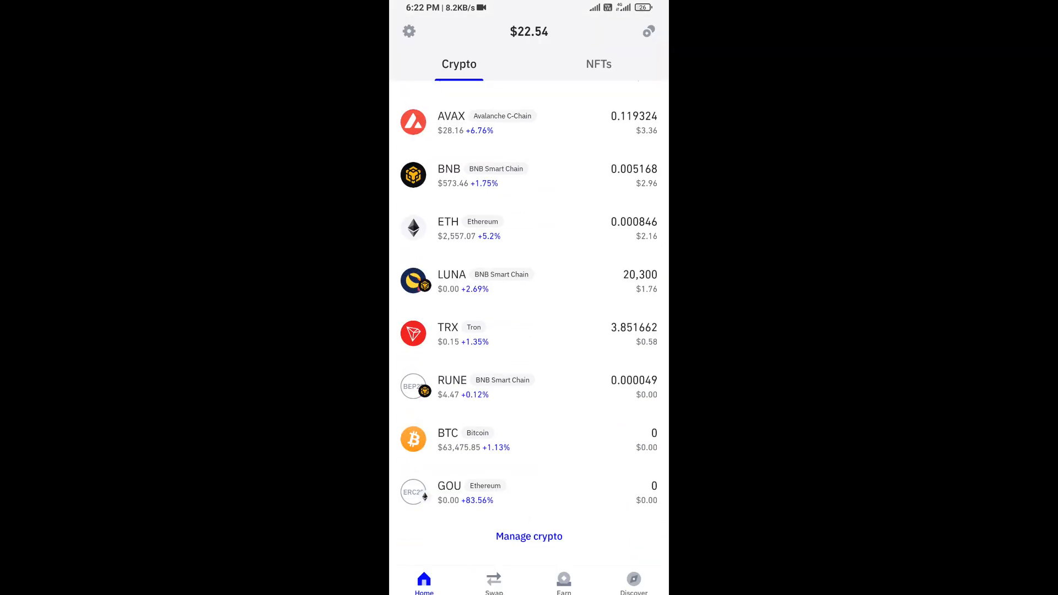